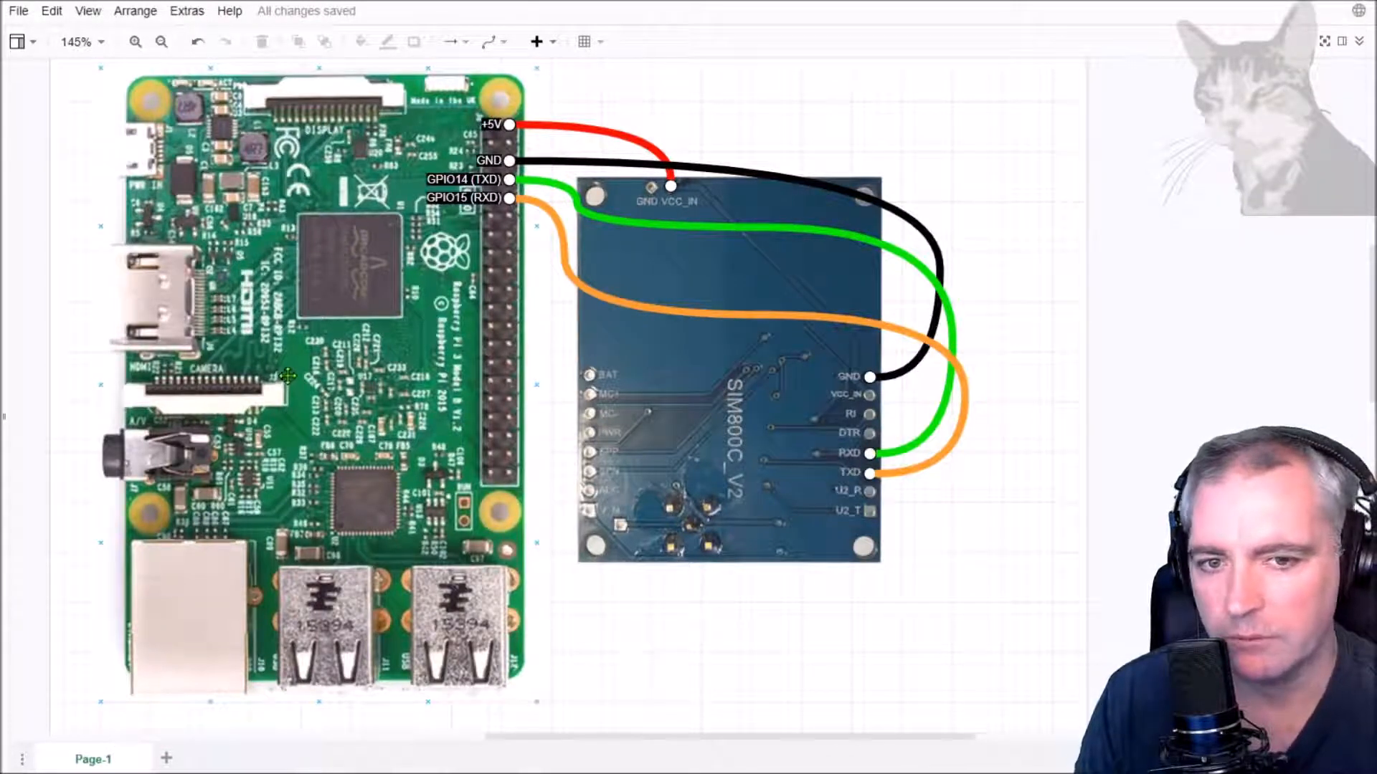
Step: Zoom the canvas to 250% on the GPIO header to SIM800C wires (+5V, GND, TXD, RXD)
click(799, 426)
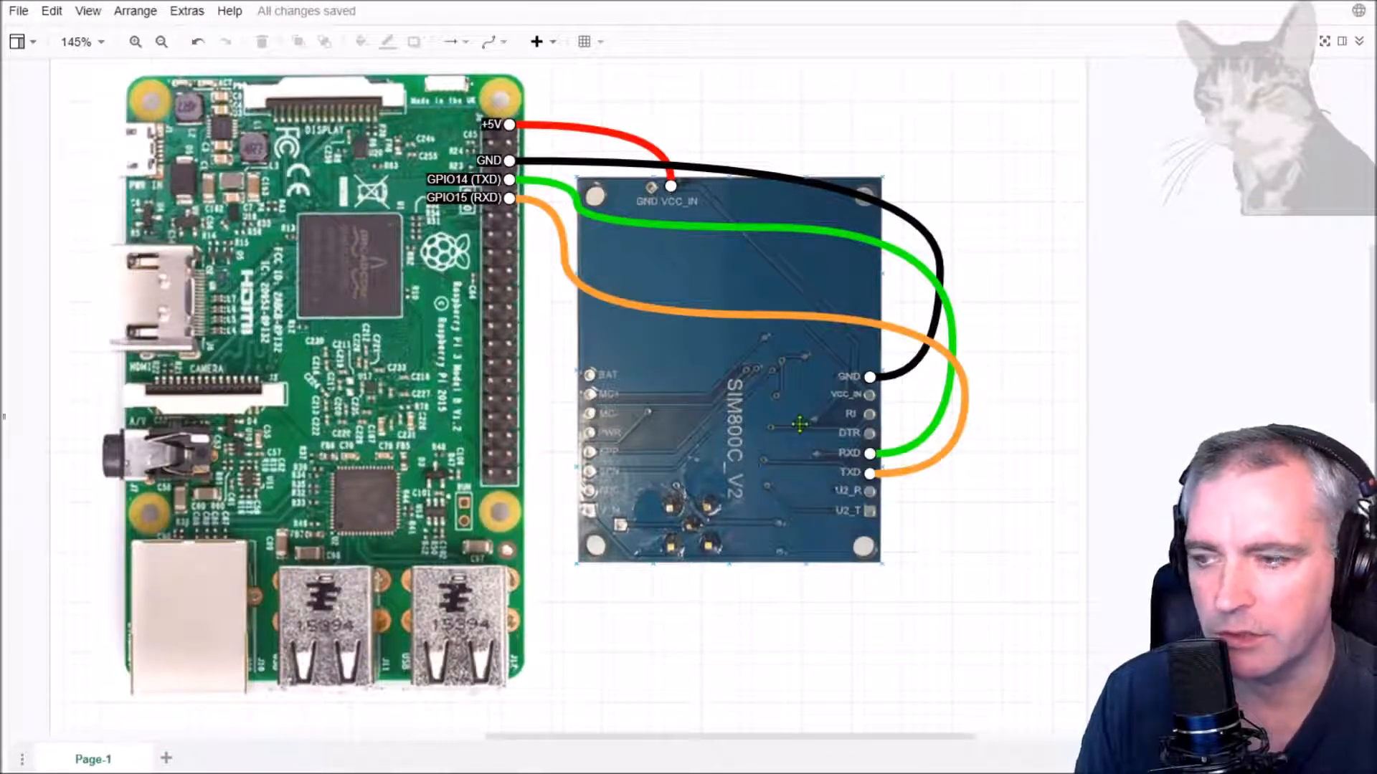
mouse_move(745, 281)
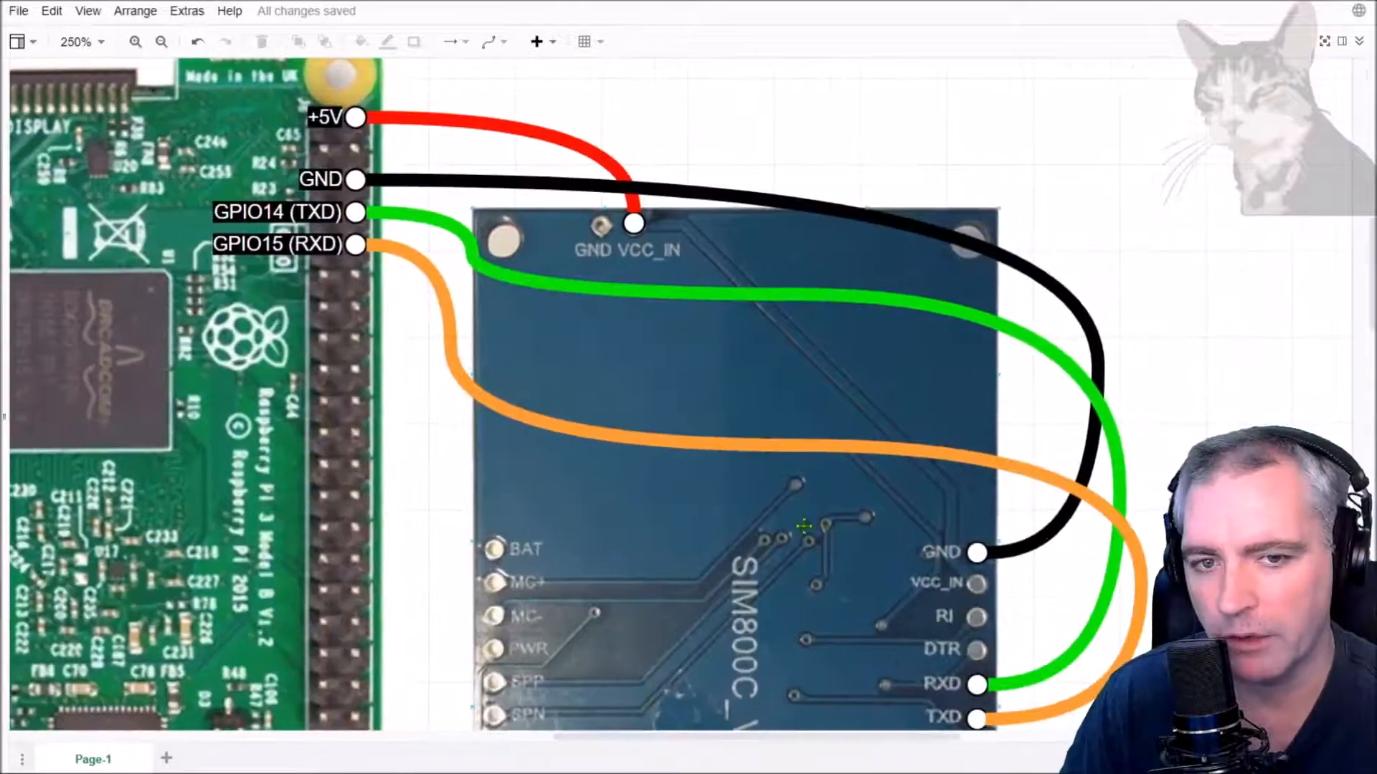
click(356, 116)
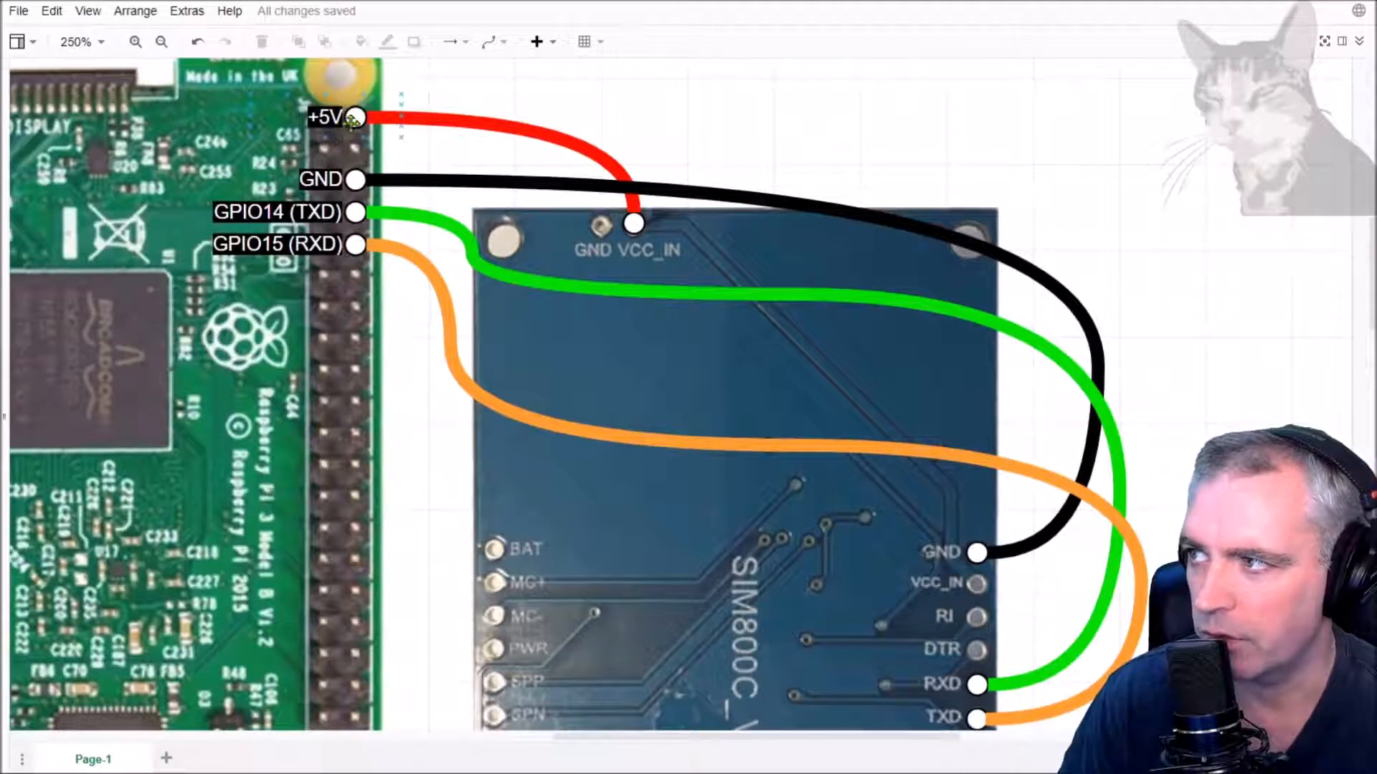
click(406, 291)
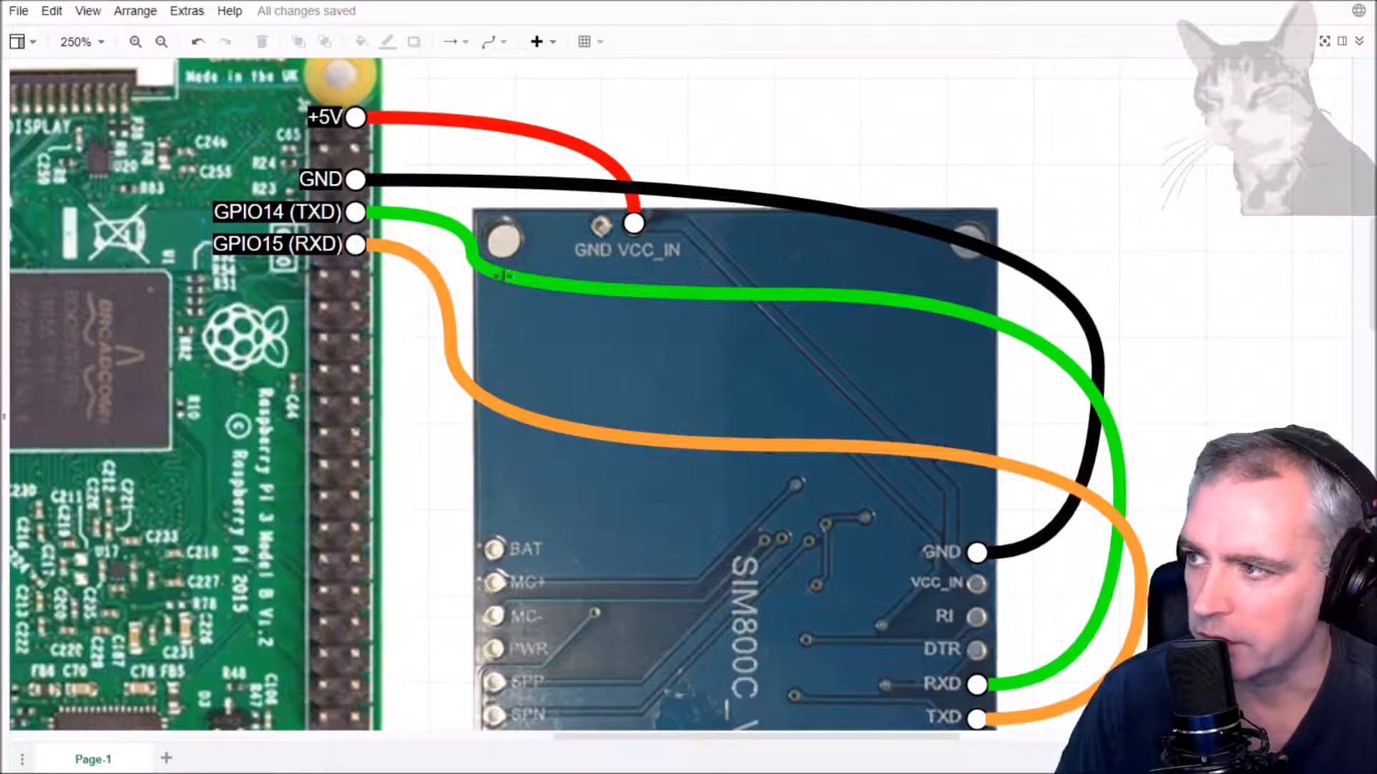
click(977, 685)
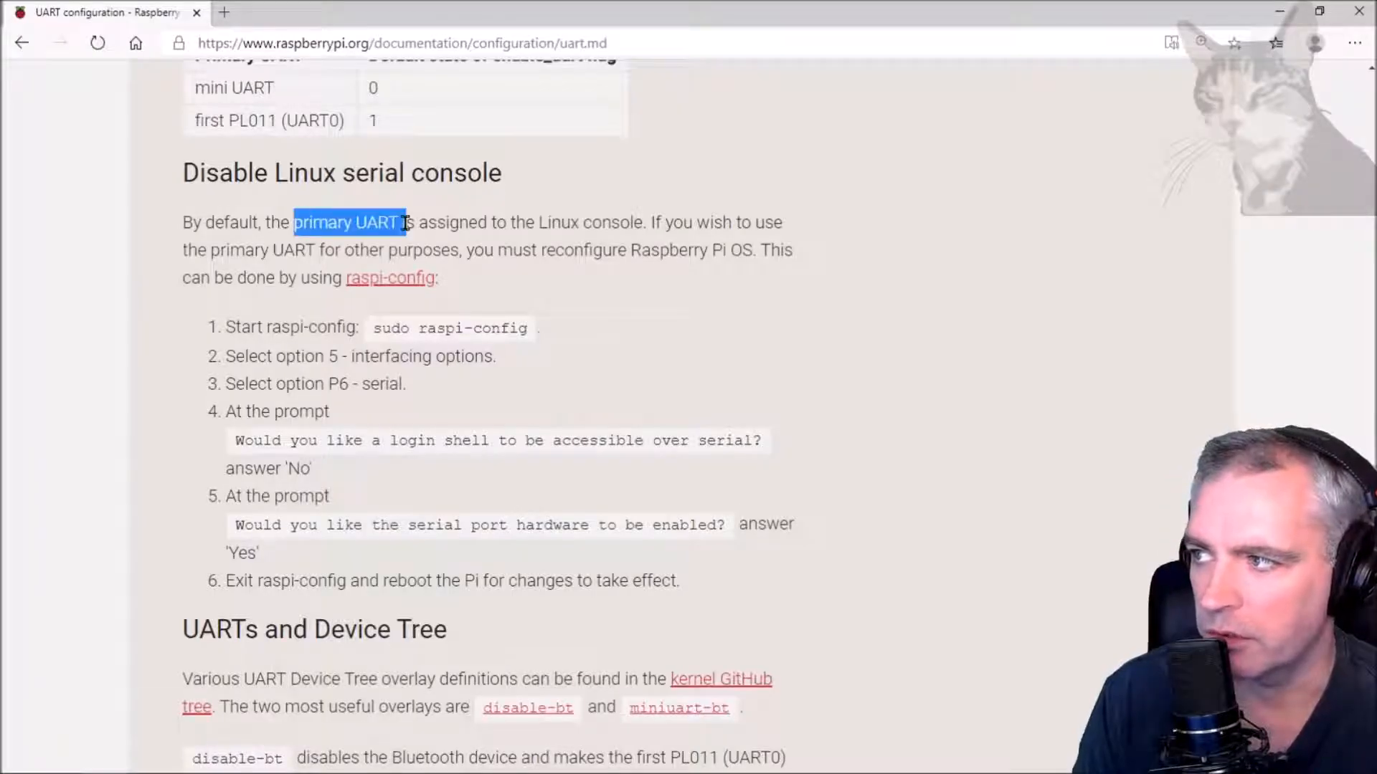
click(530, 233)
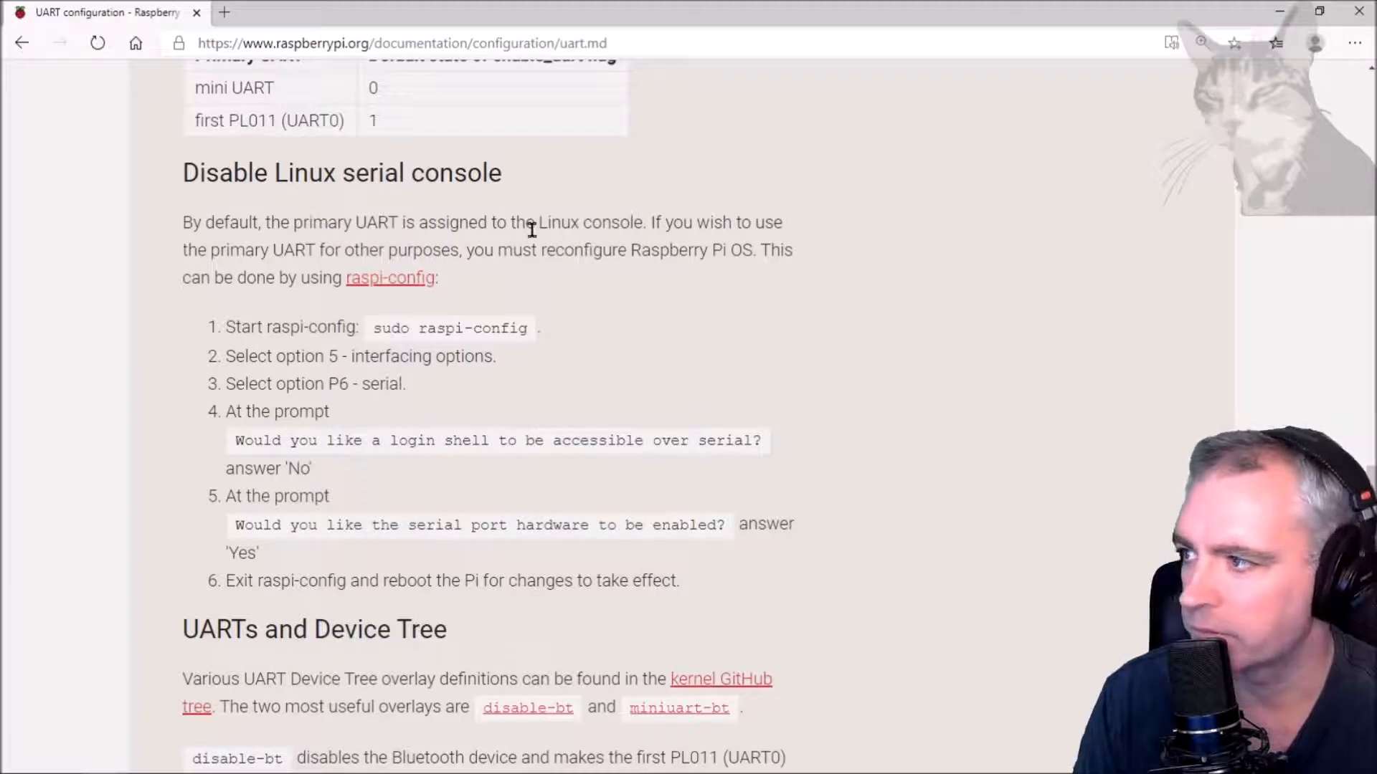
mouse_move(486, 222)
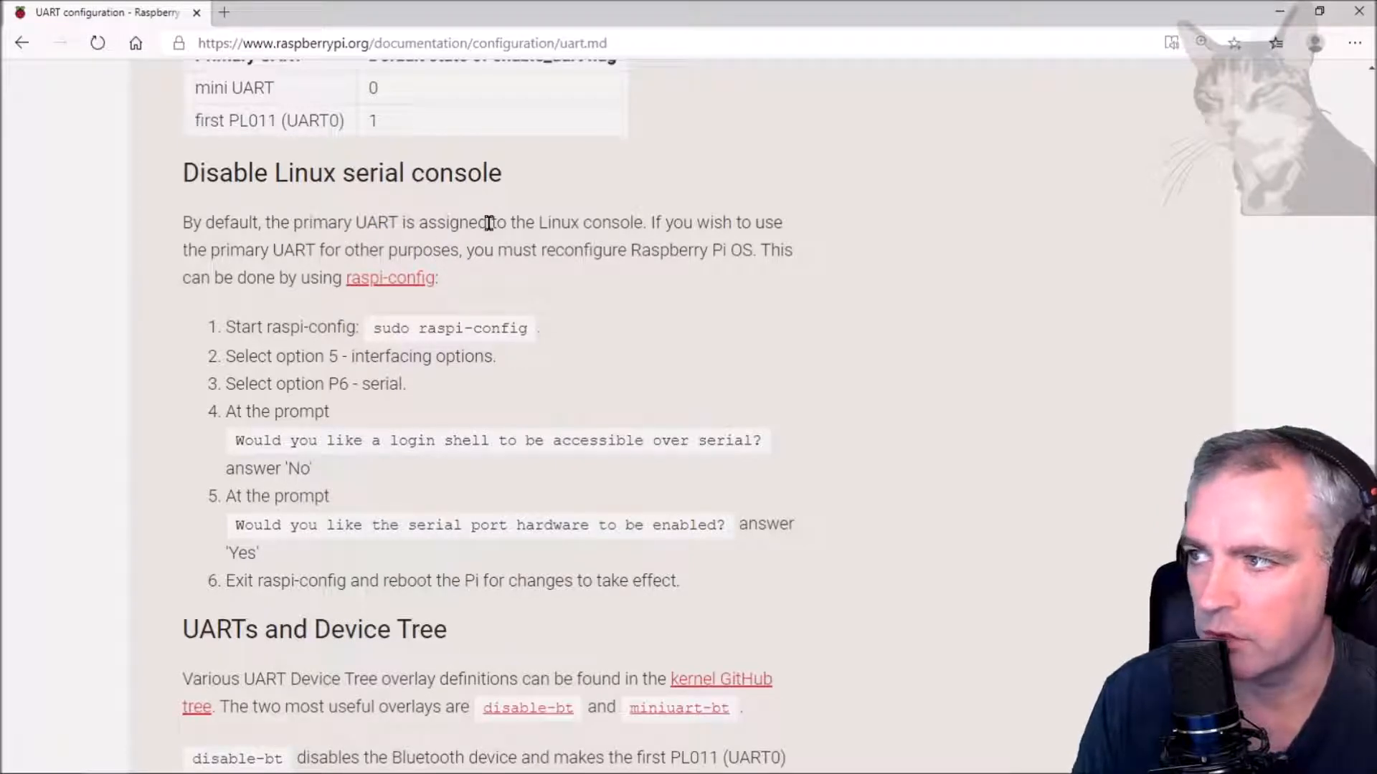
mouse_move(707, 232)
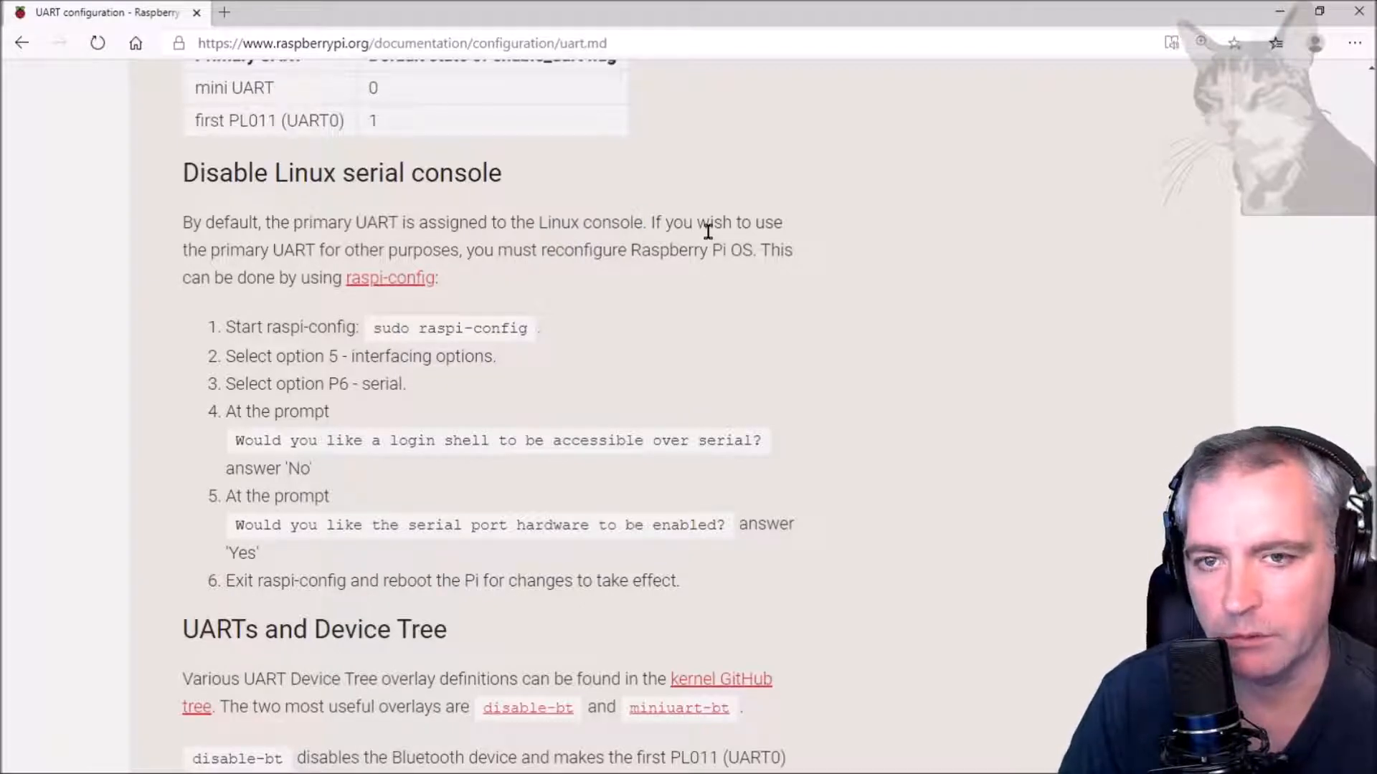
mouse_move(582, 247)
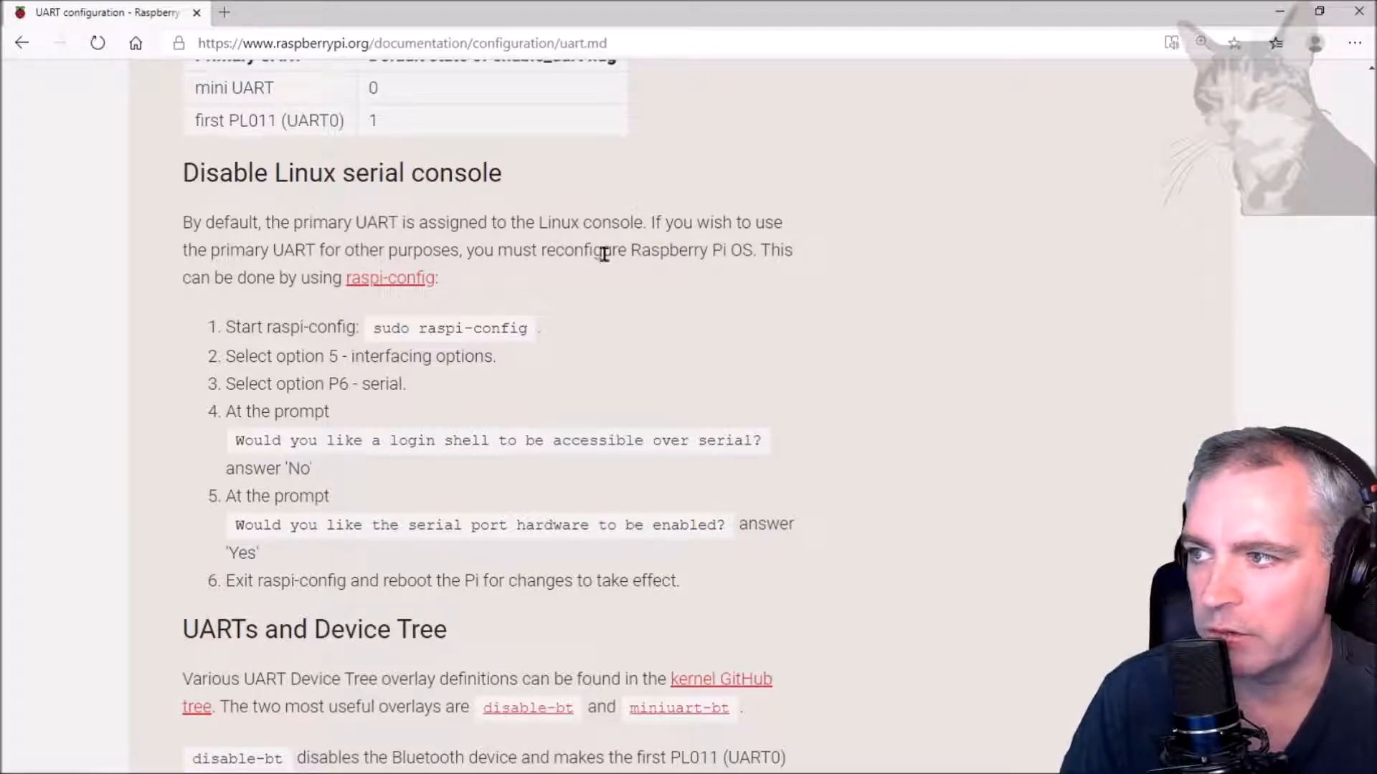
mouse_move(231, 298)
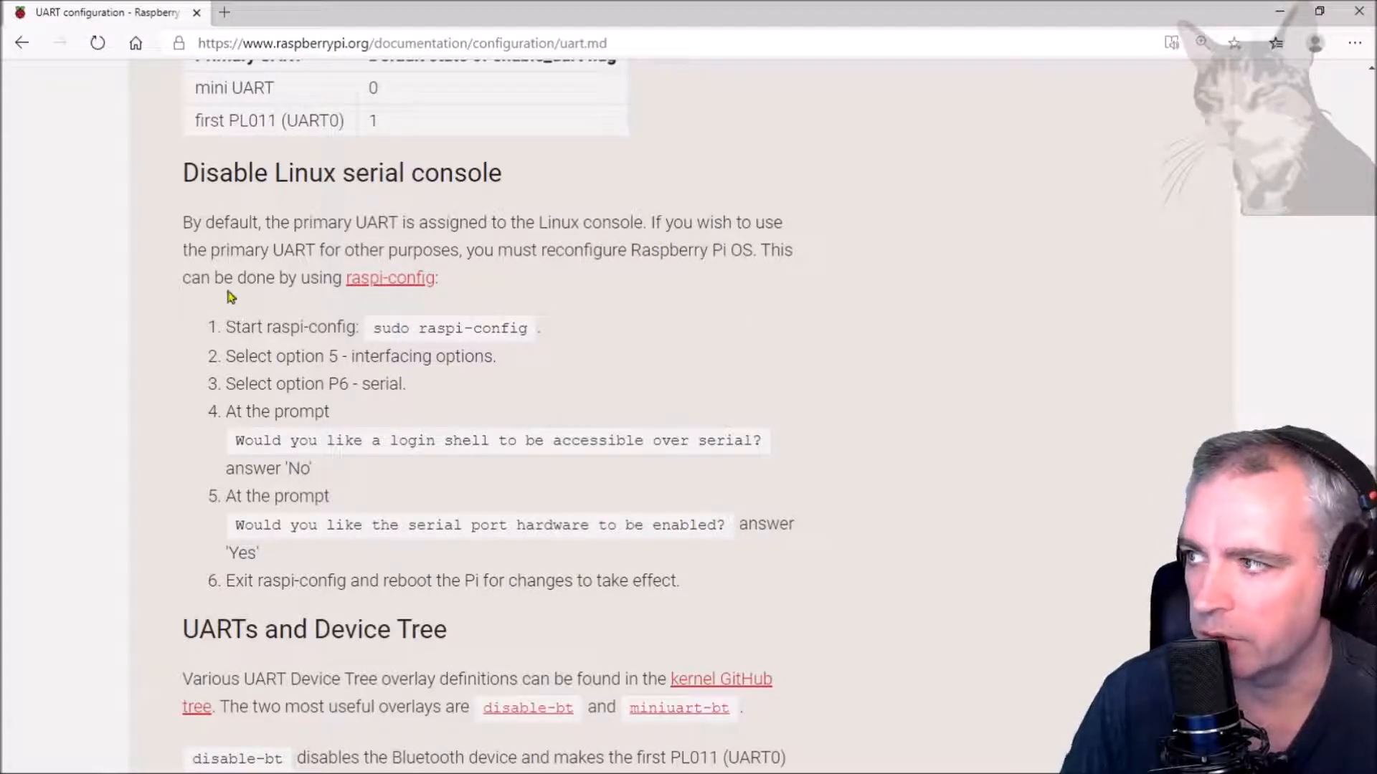
mouse_move(390, 277)
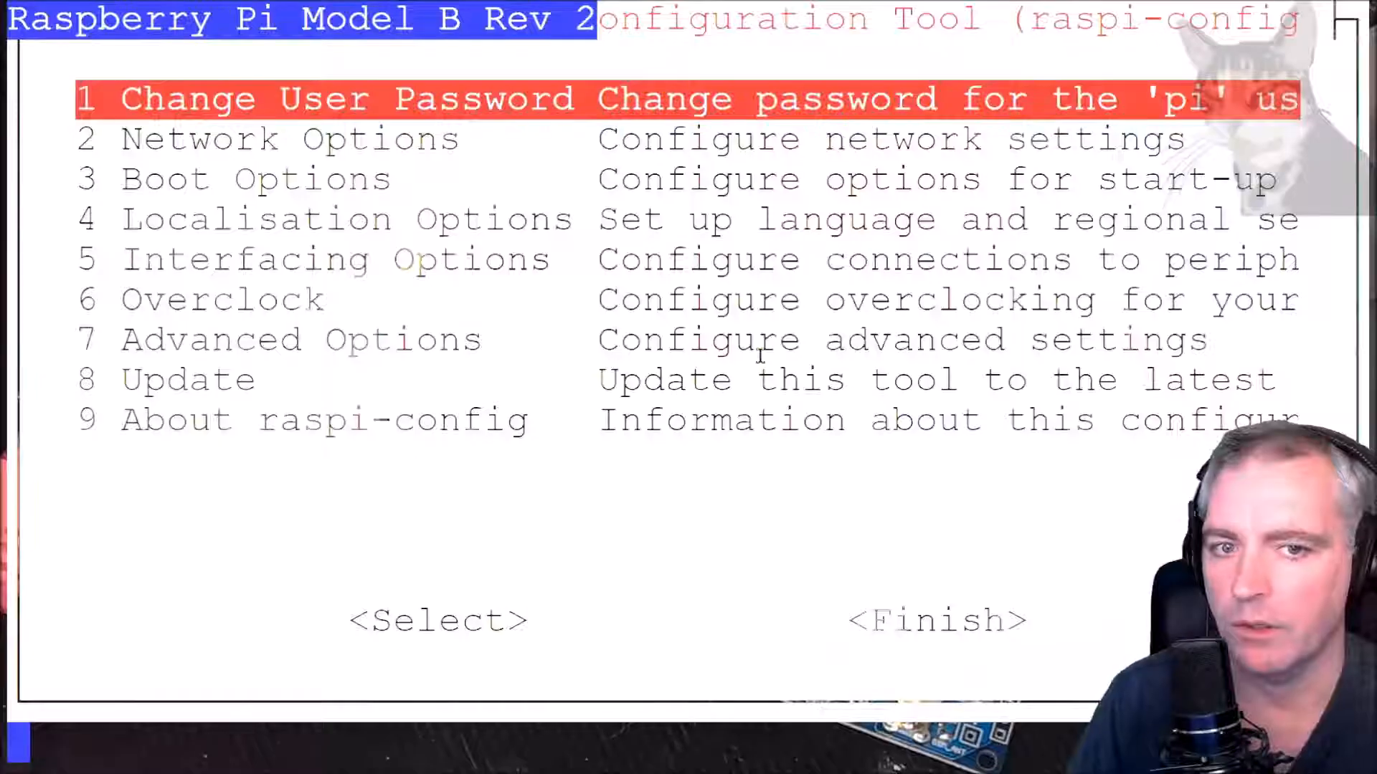
Step: Enable the Serial interface under Interfacing Options > P6 Serial, then reboot with sudo reboot
key(Down)
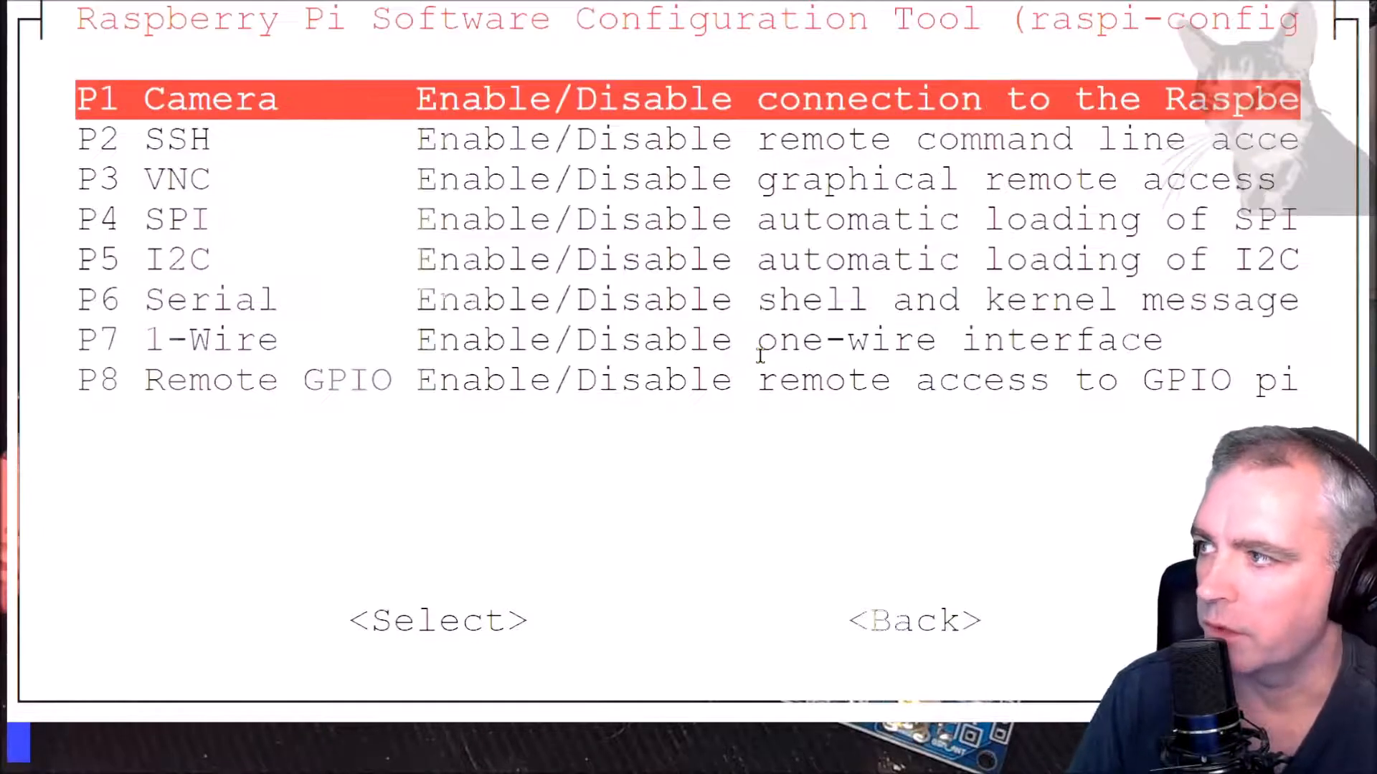
key(Down)
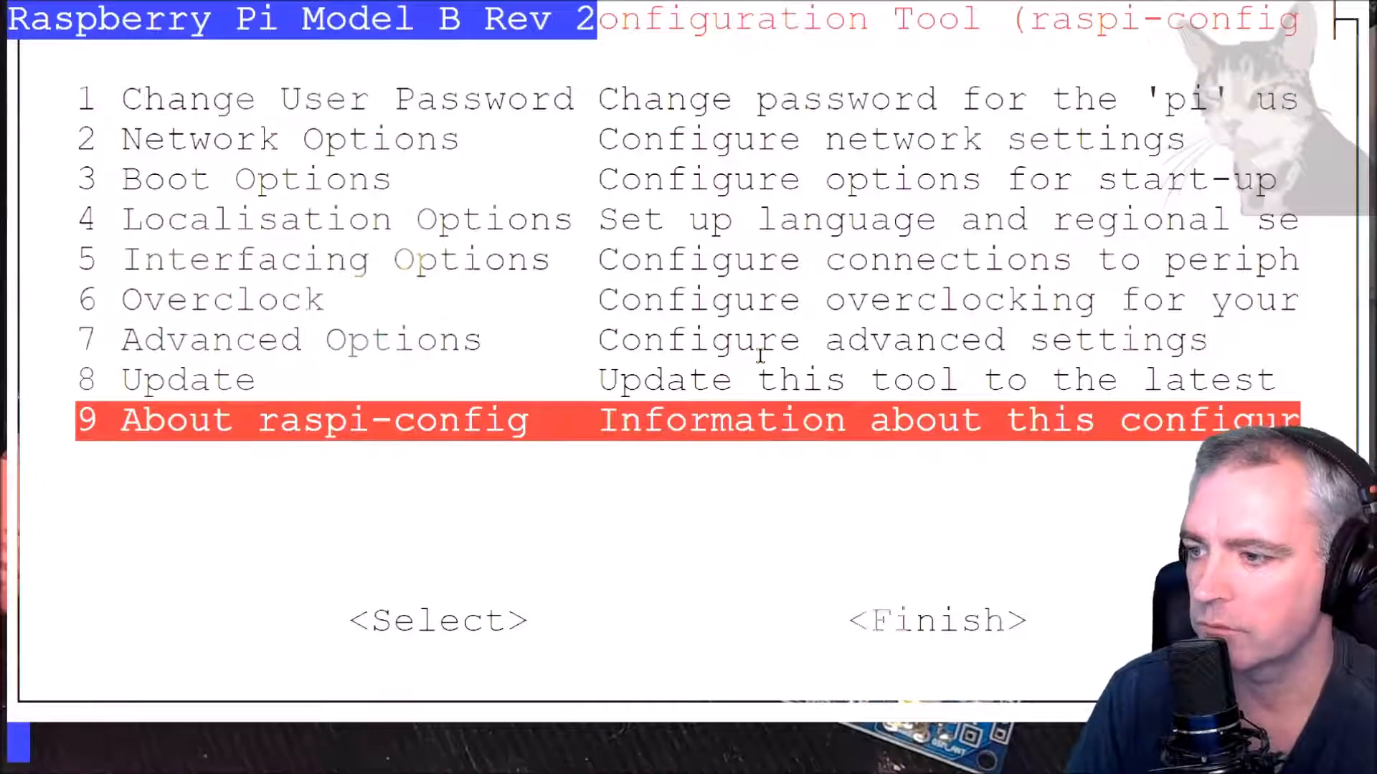
text(sudo reboot)
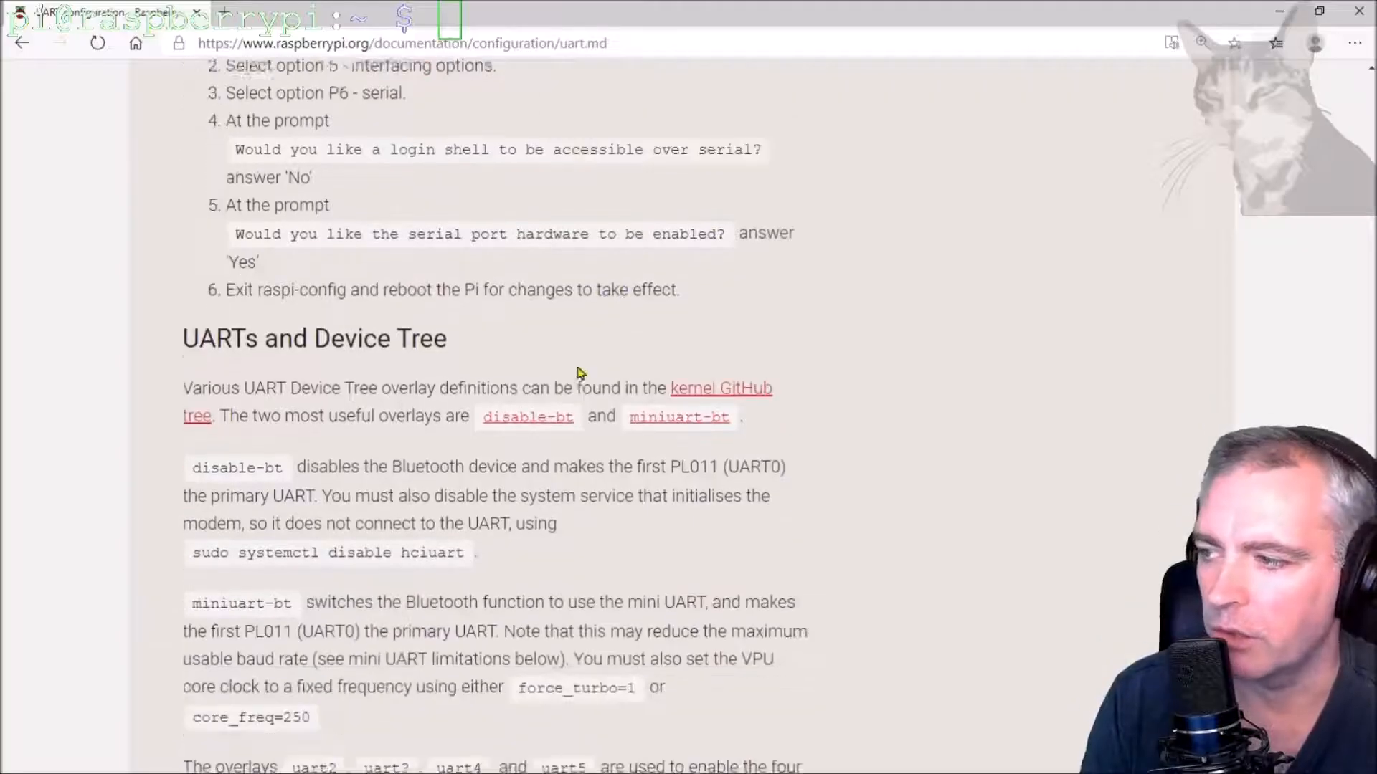
Step: Scroll the UART documentation down to the 'UARTs and Device Tree' section on disable-bt and hciuart
scroll(down, 3)
text(sudo apt install minicom)
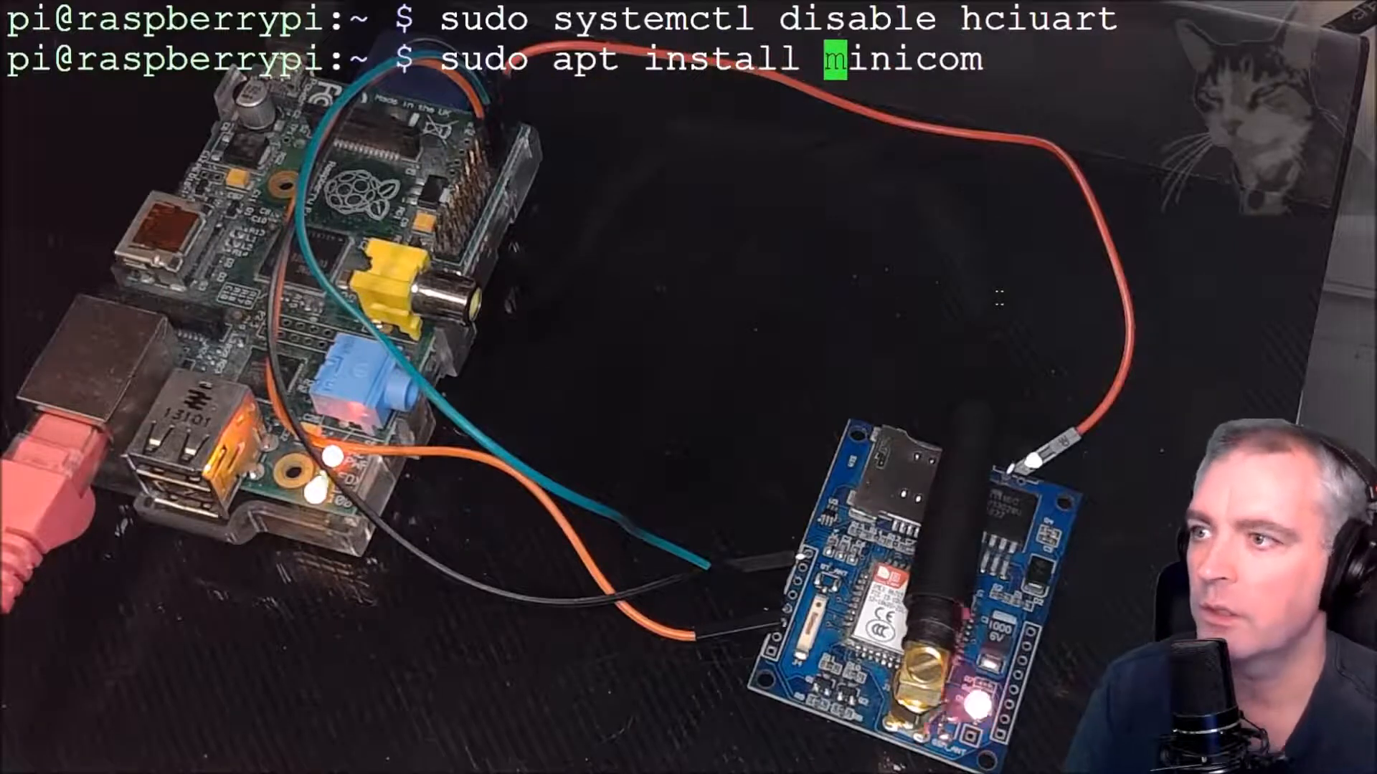
Step: Run sudo apt install minicom (already newest), then enter sudo minicom -D /dev/ttyAMA0 -b 115200
key(Return)
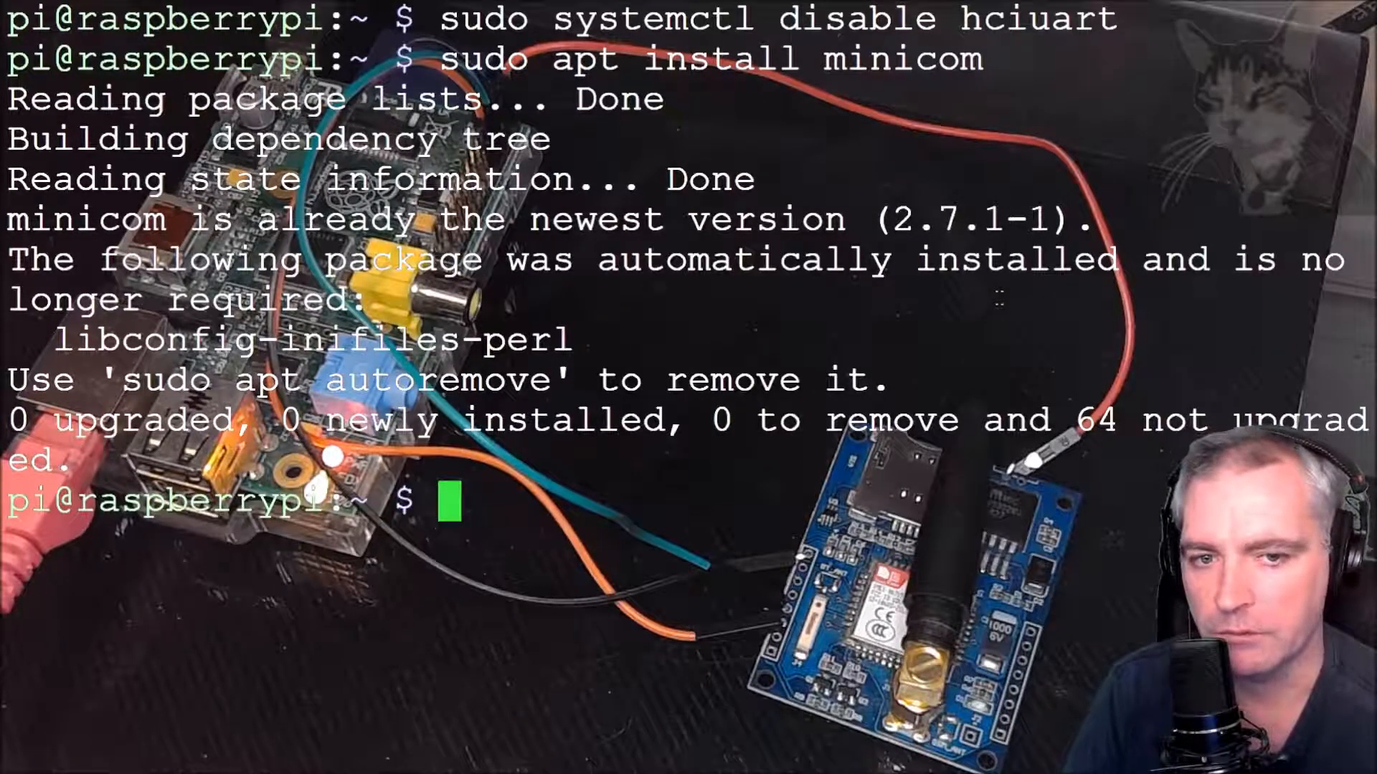
text(c)
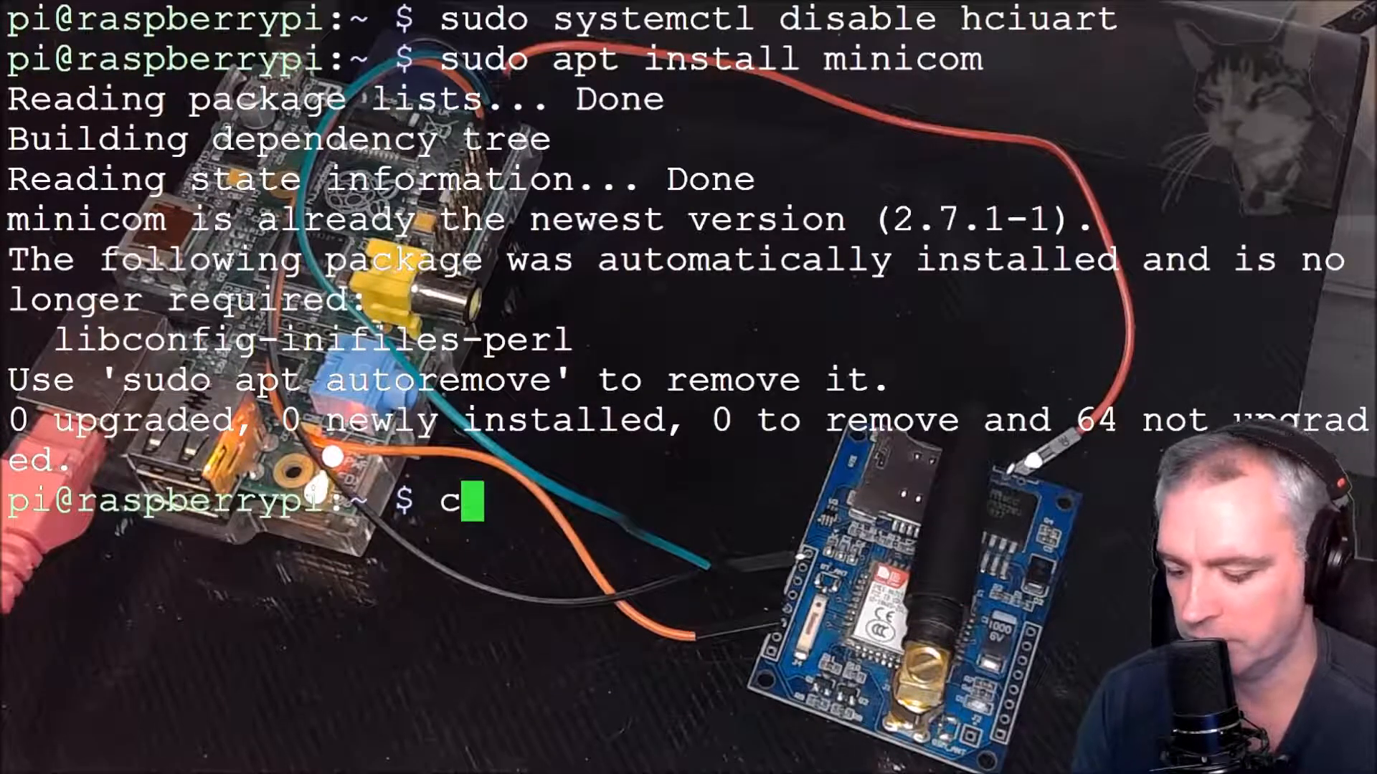
text(sudo minicom -D /dev/ttyAMA0 -b 115200)
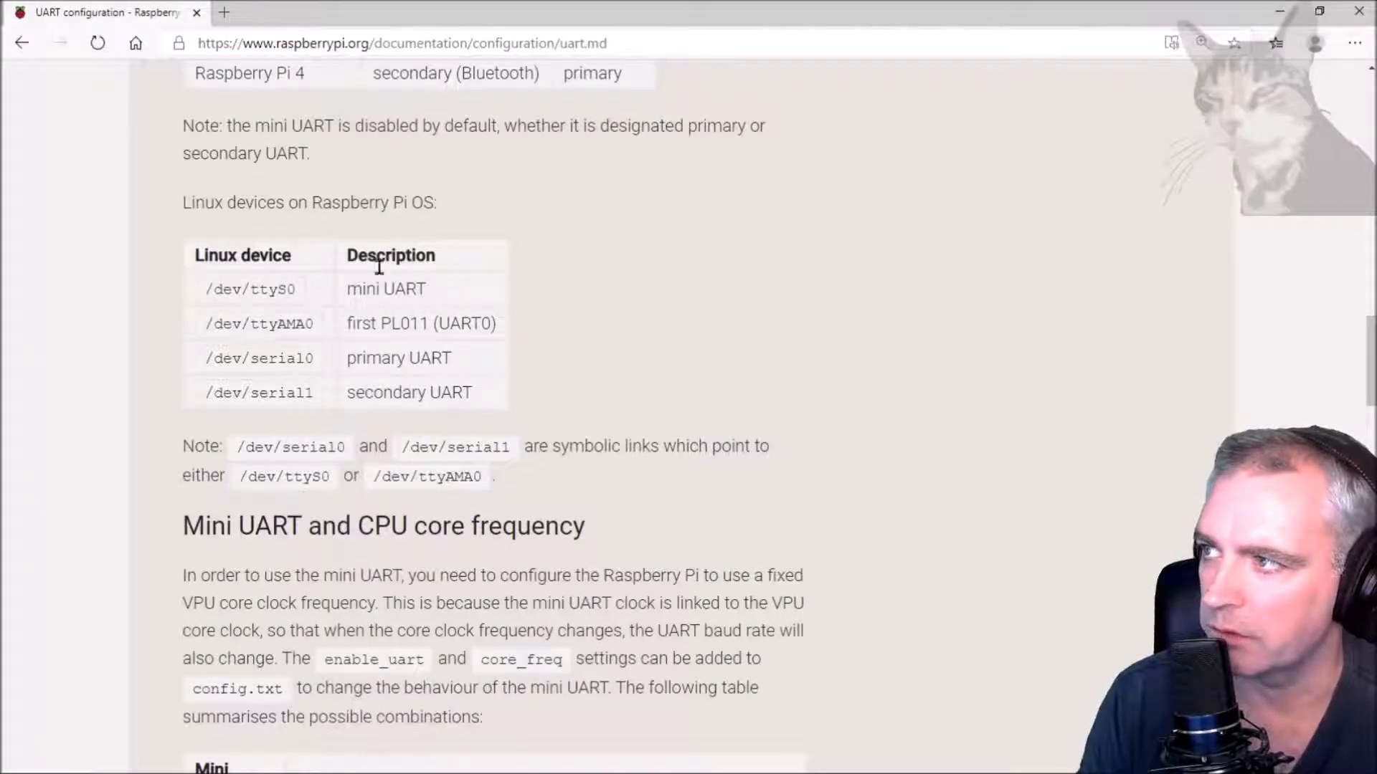
mouse_move(303, 330)
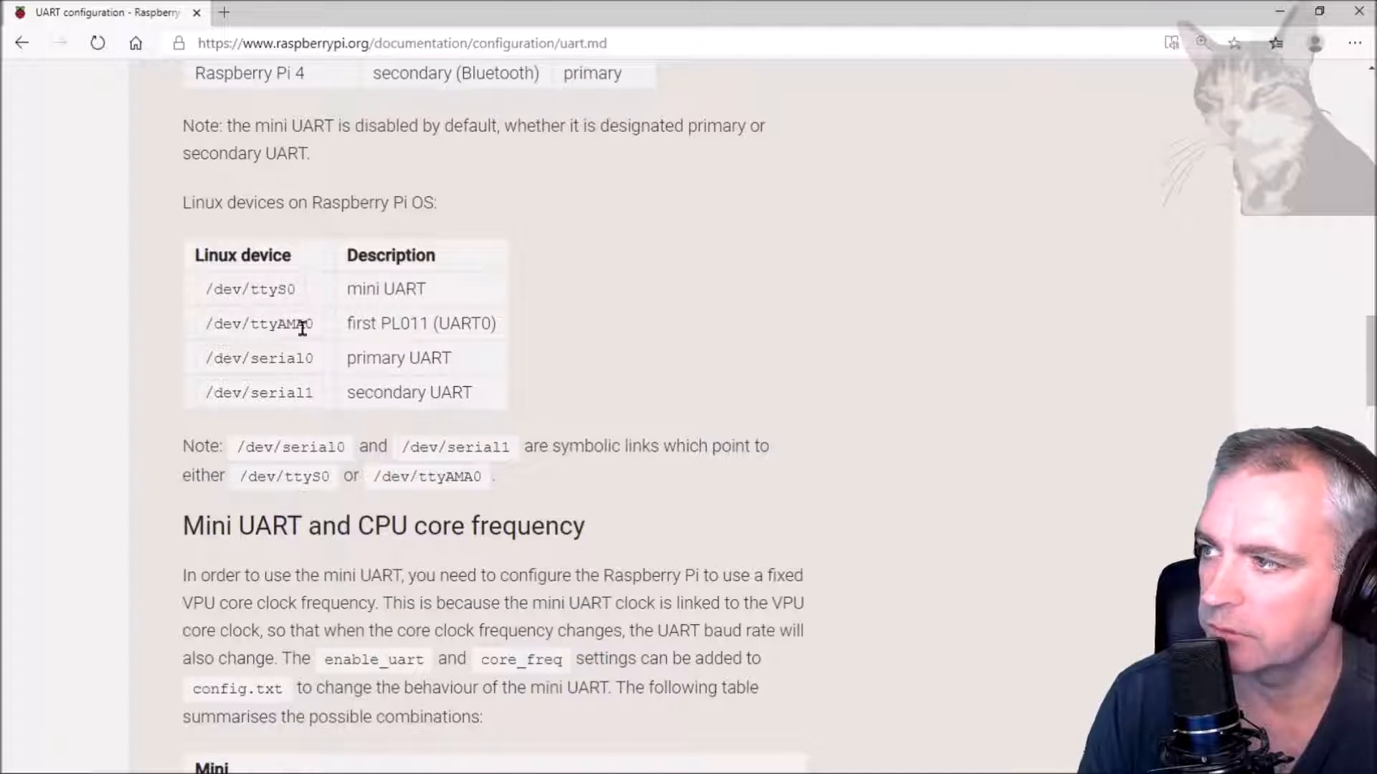
Step: Confirm /dev/ttyAMA0 is the first PL011 UART and launch minicom on it at 115200 baud
double_click(259, 322)
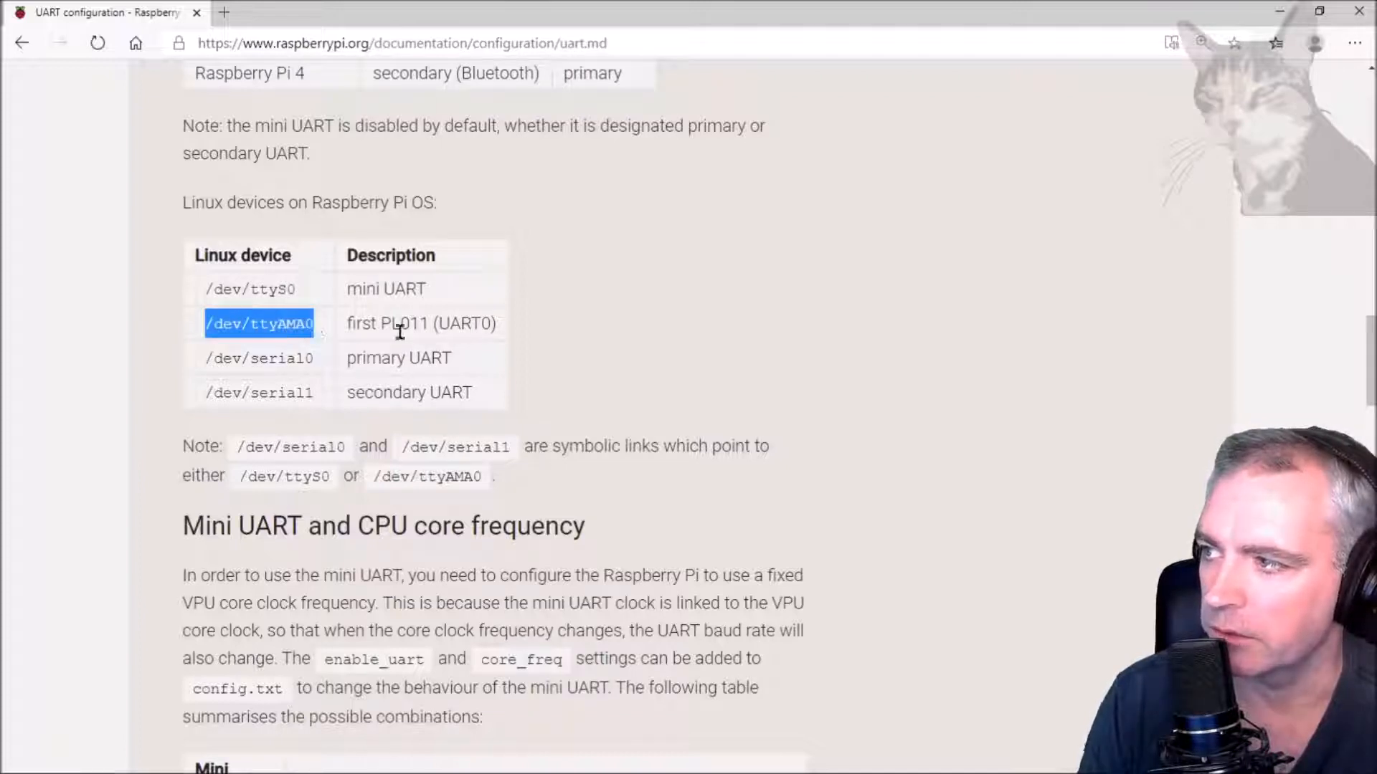
double_click(422, 322)
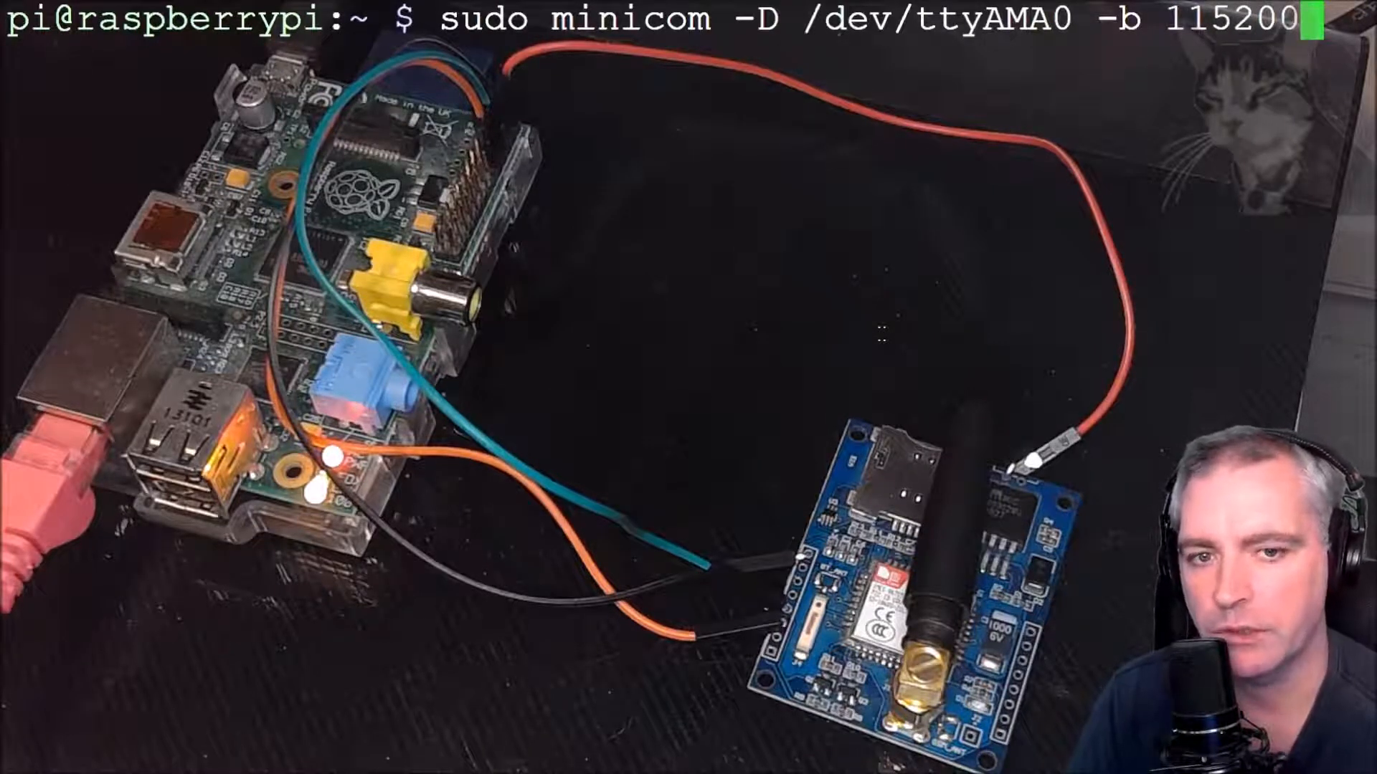
key(Return)
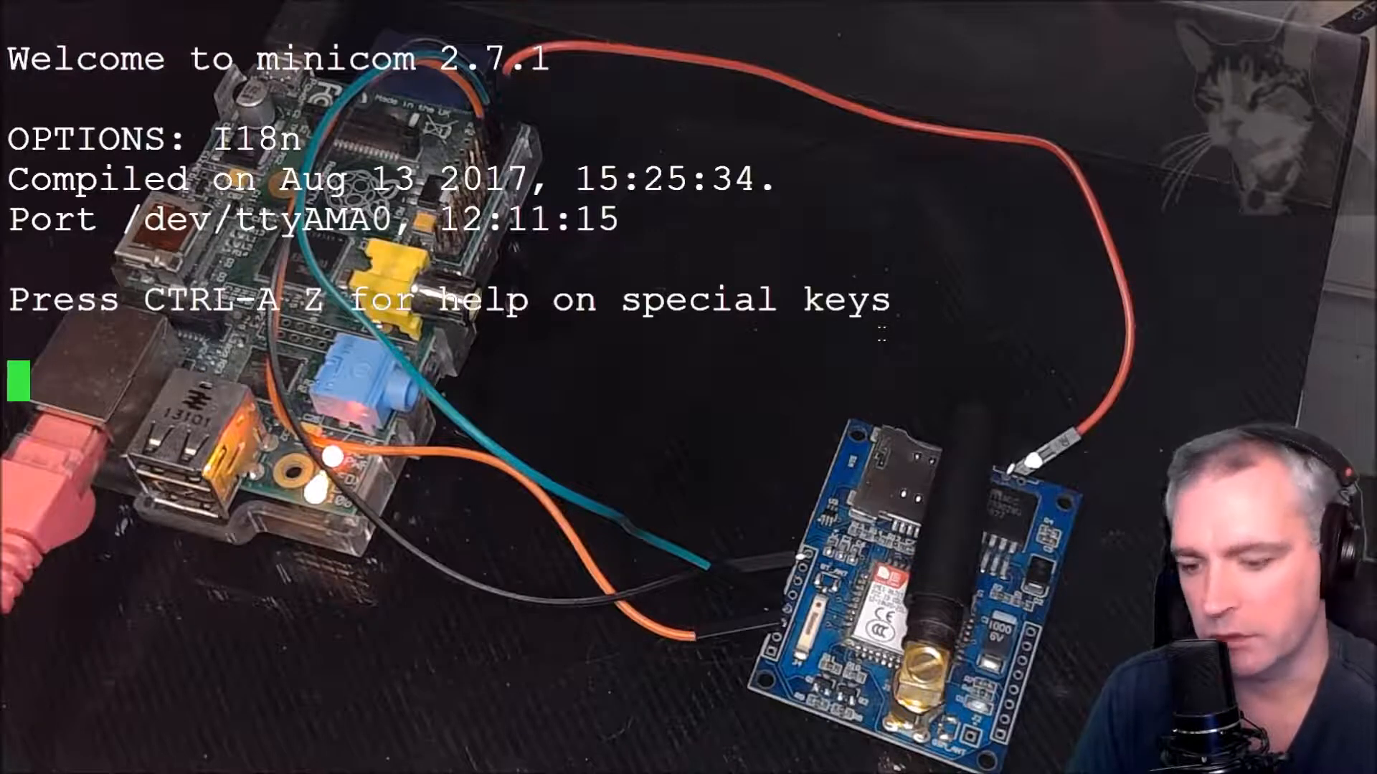
Step: Send AT then ATI to the SIM800; it replies OK and reports SIM800 R14.18
text(AT)
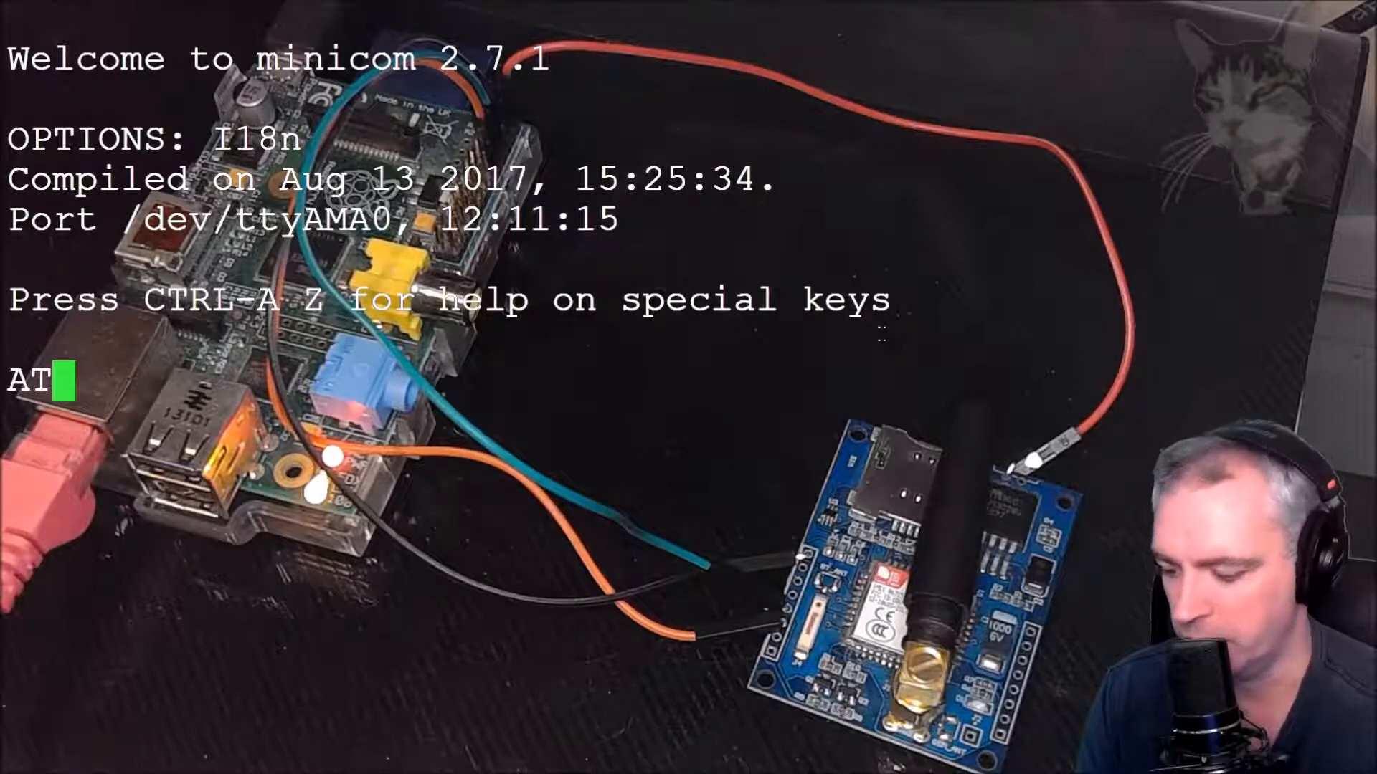
key(Return)
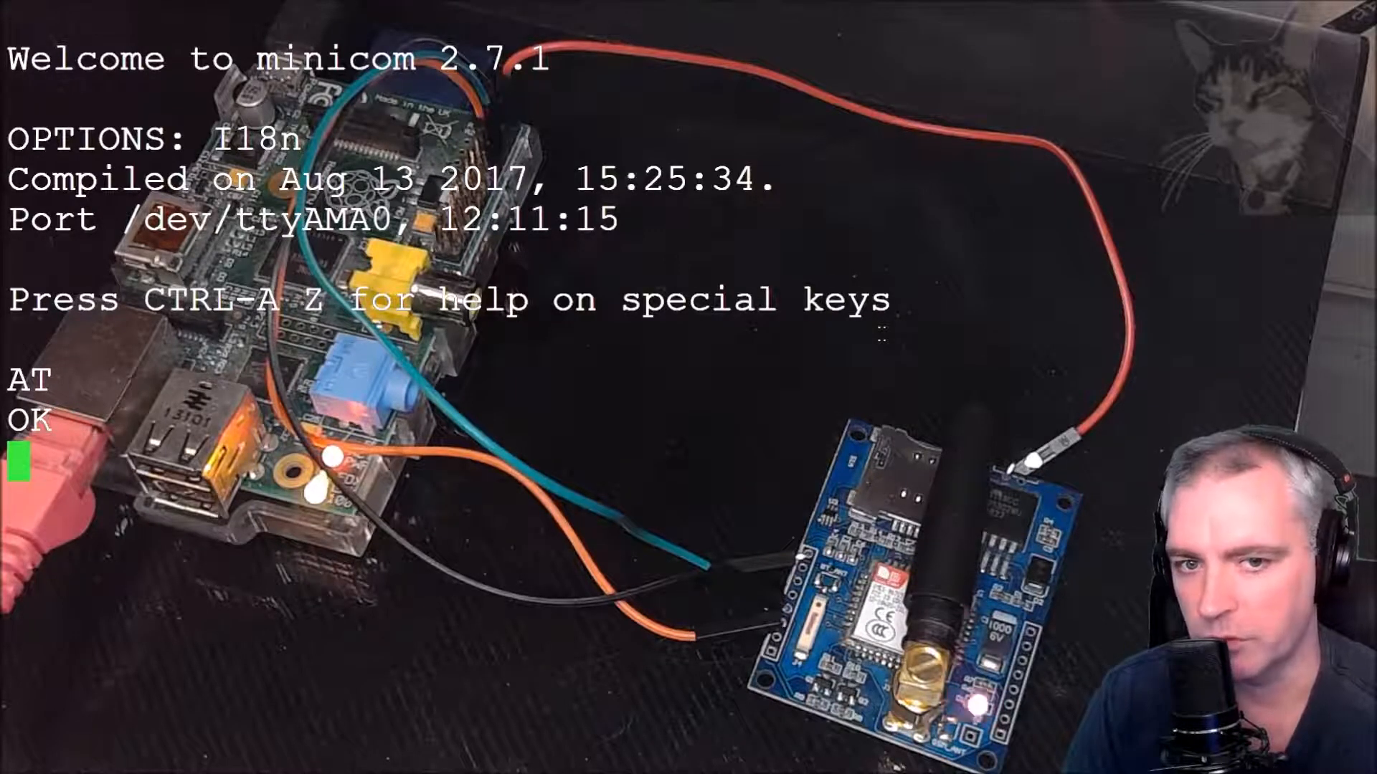
text(ATI)
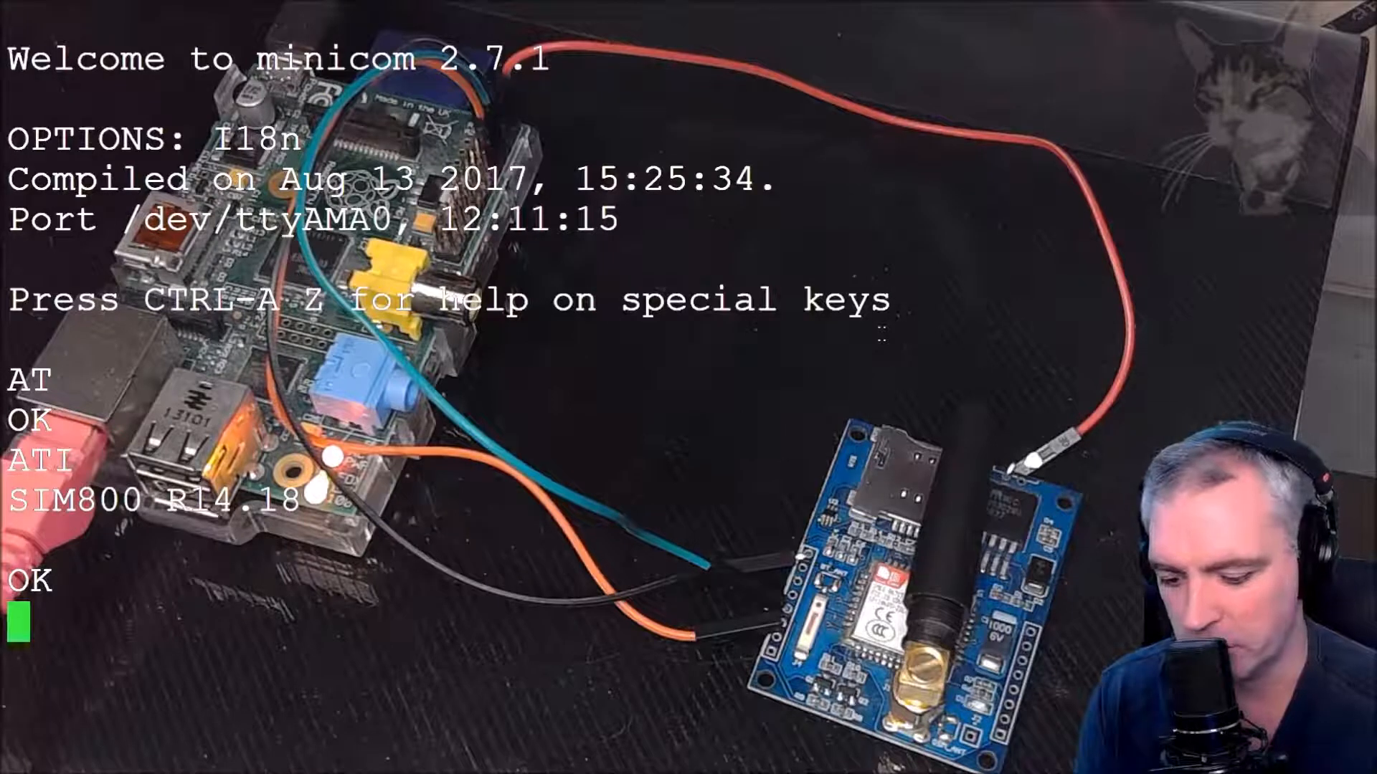
text(loginincor)
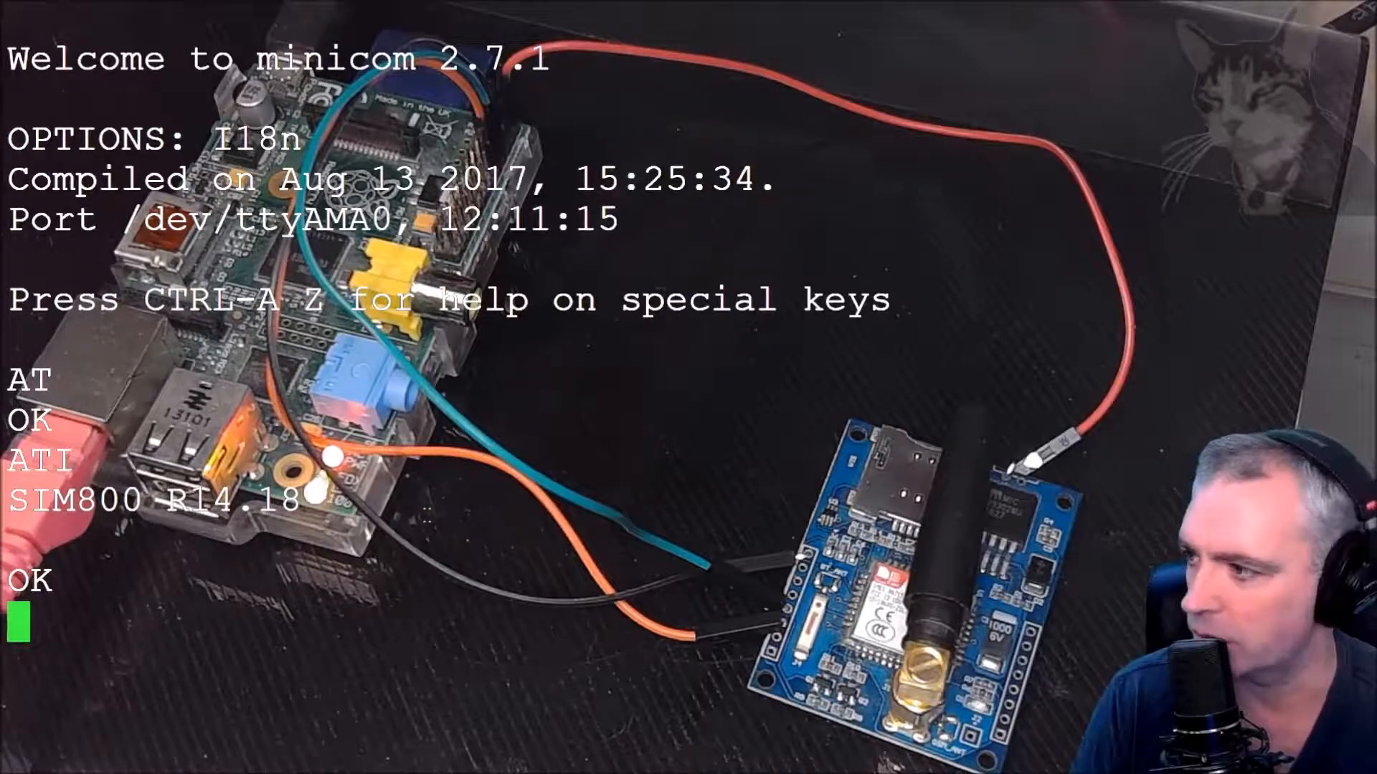
Step: Send AT again to the module and receive another OK reply
text(A)
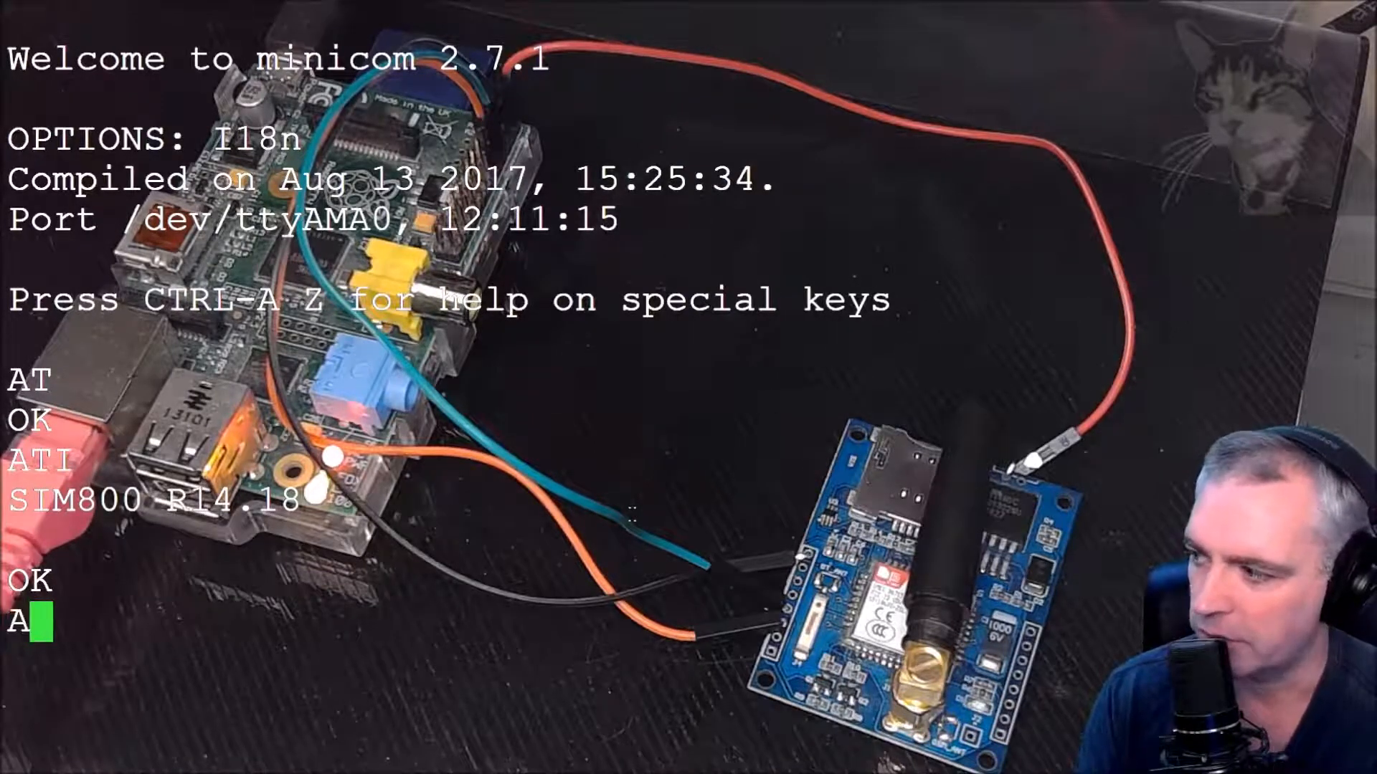
text(T)
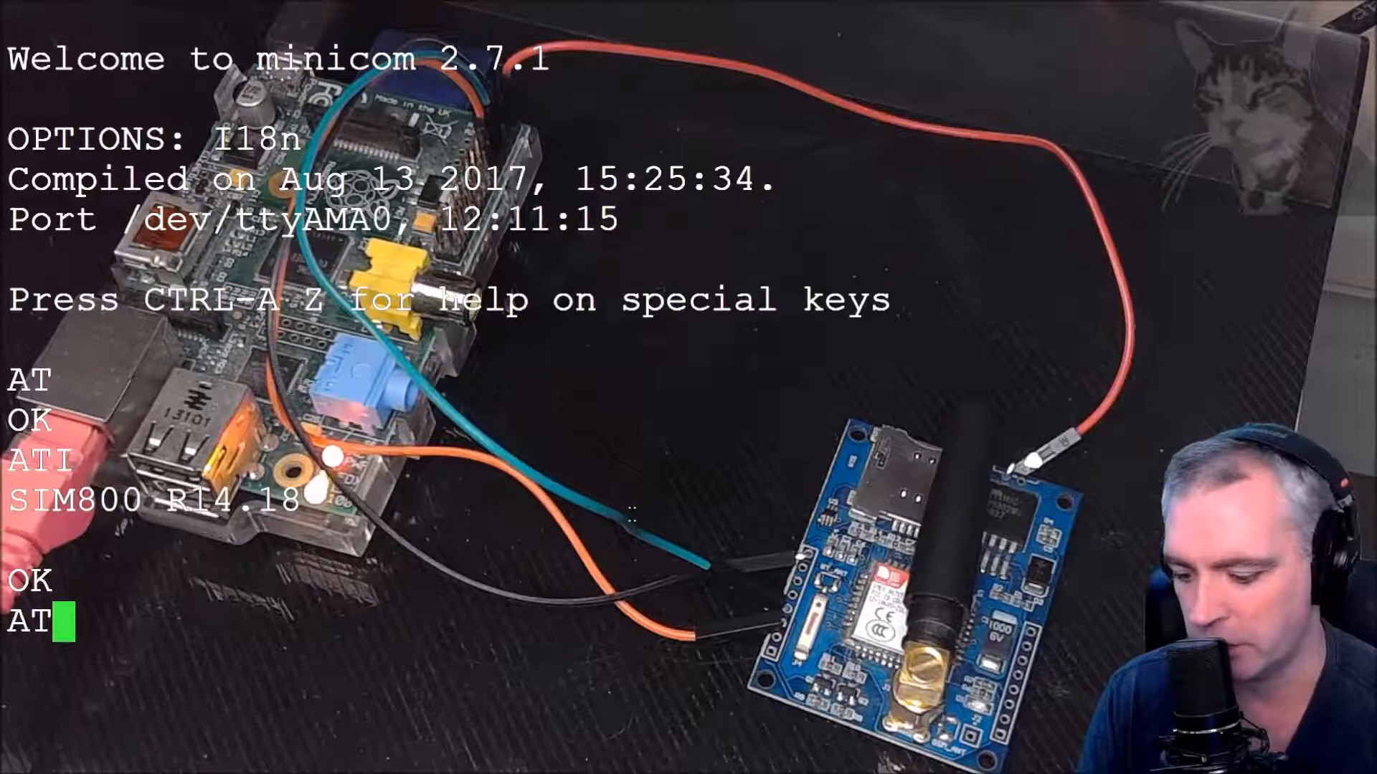
key(Return)
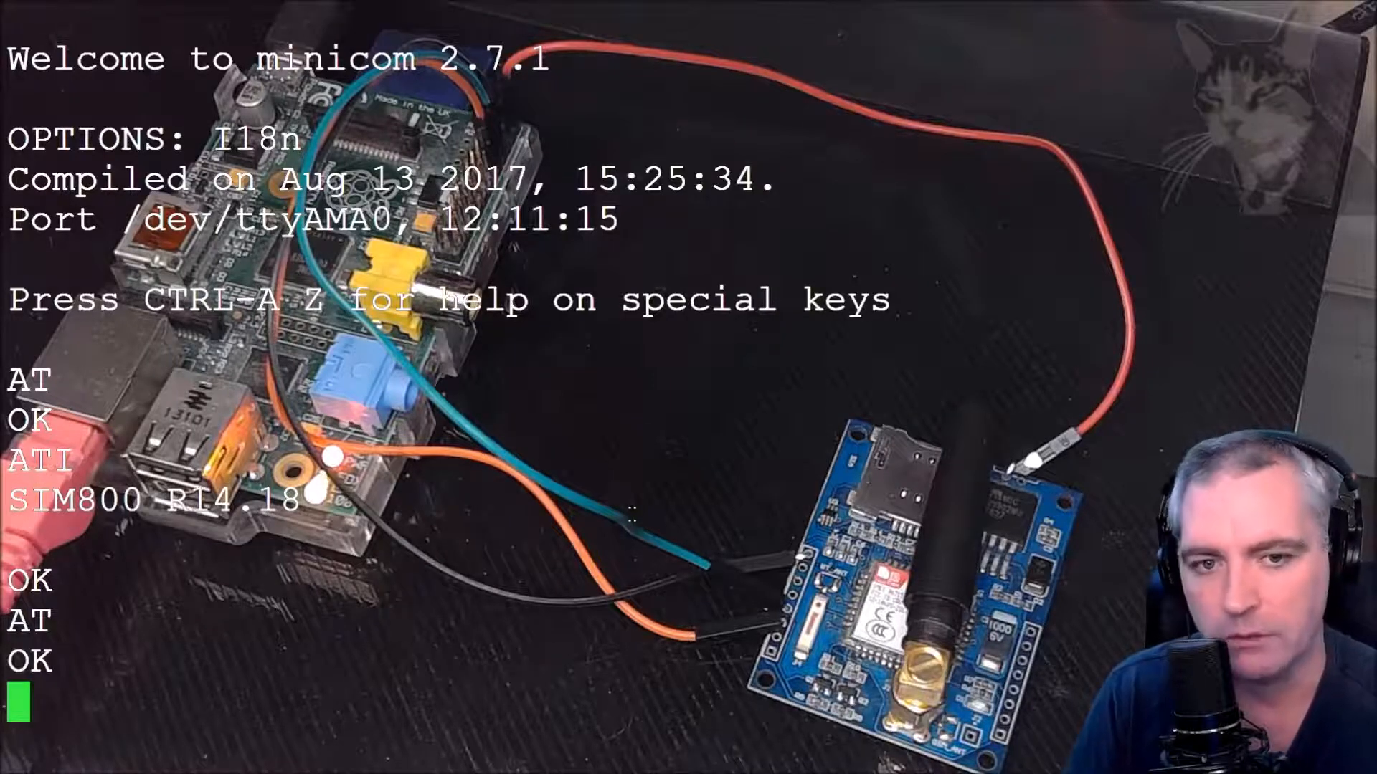